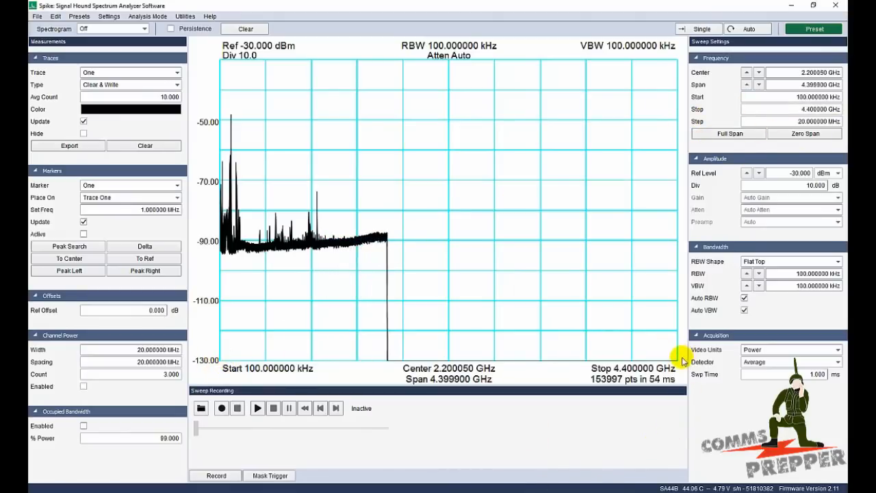
mouse_move(492, 327)
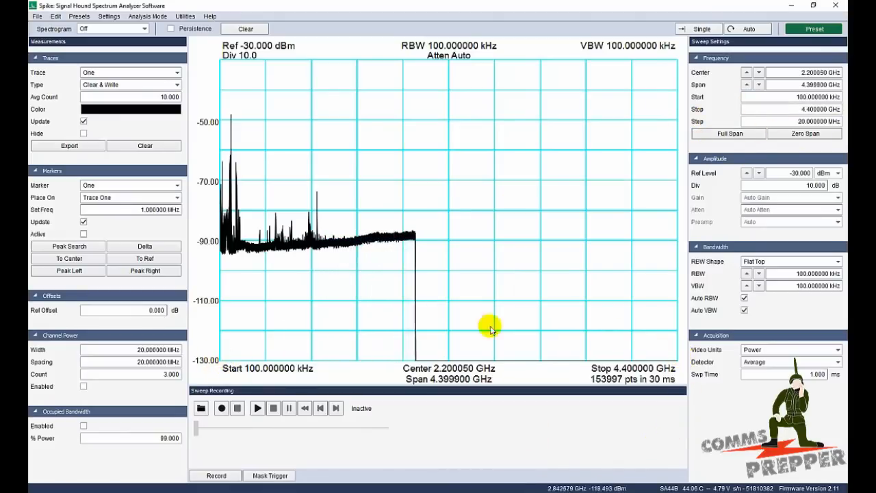
mouse_move(686, 344)
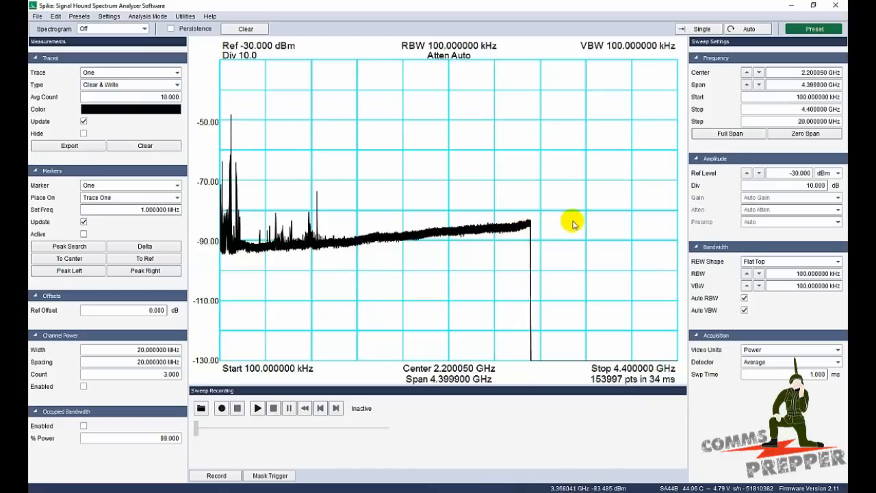
mouse_move(683, 207)
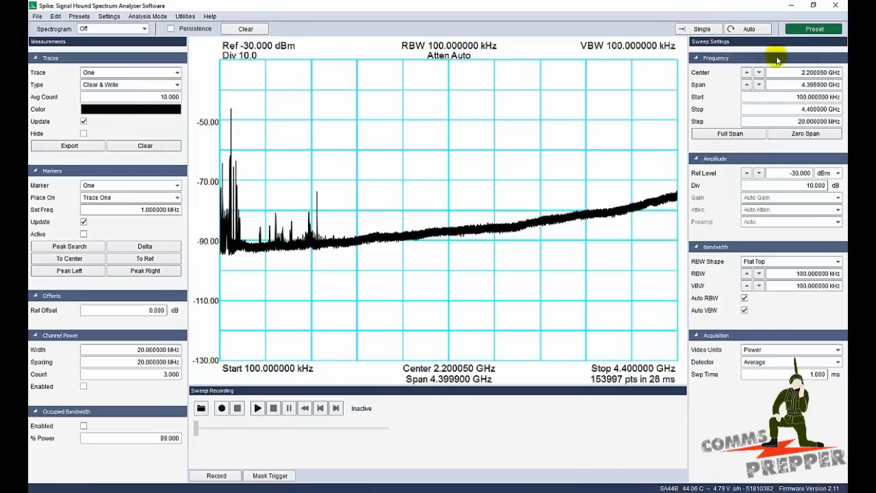
mouse_move(720, 103)
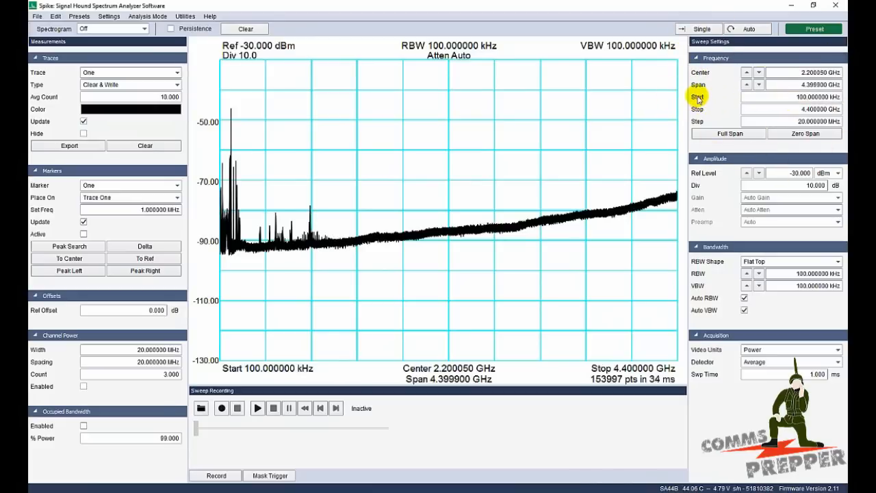
mouse_move(538, 262)
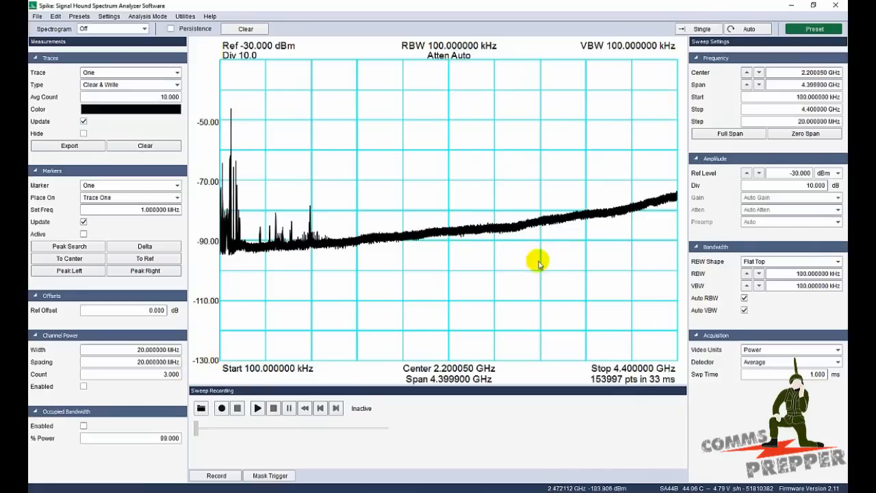
- Narrow the sweep to 144–148 MHz by entering Start 144 MHz and Stop 148m
left_click(816, 97)
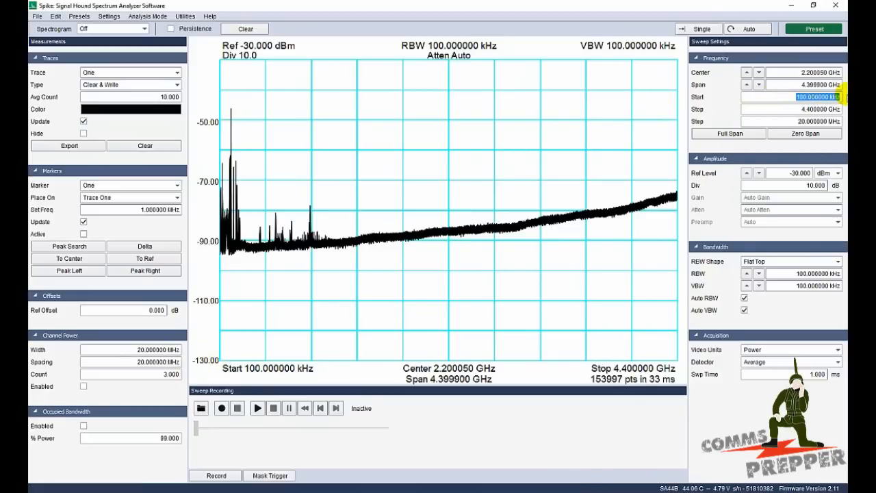
type("144")
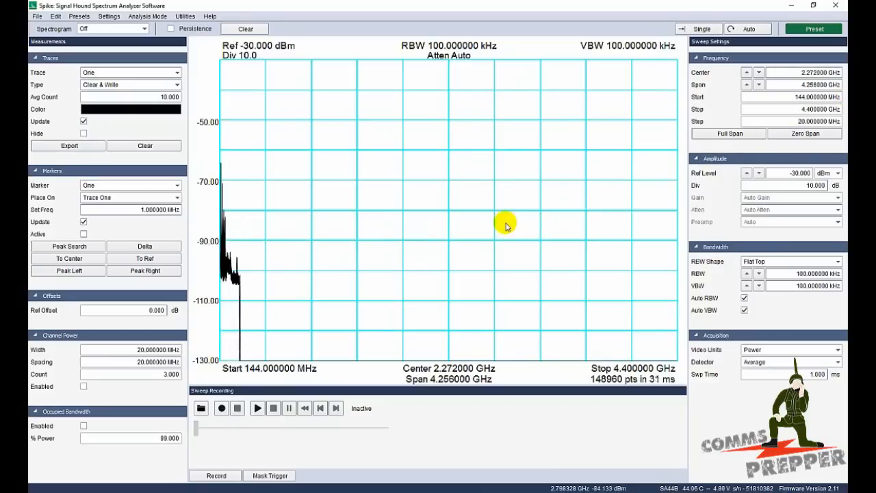
mouse_move(577, 259)
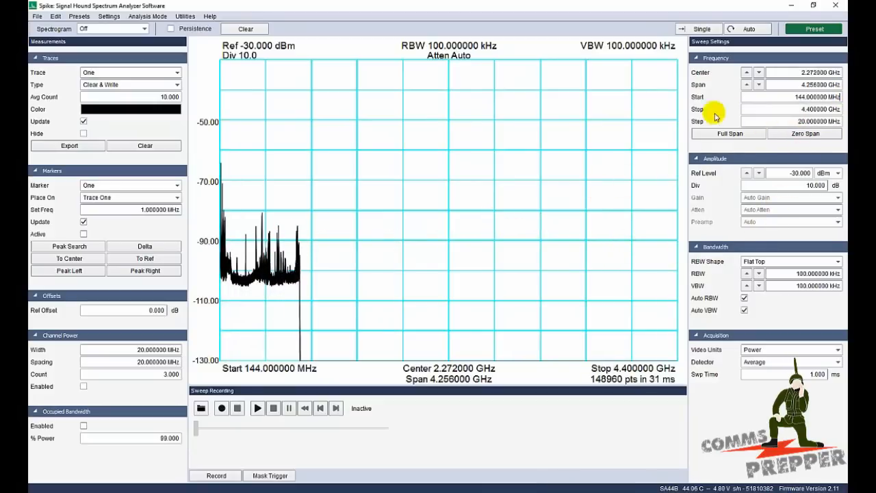
left_click(790, 109)
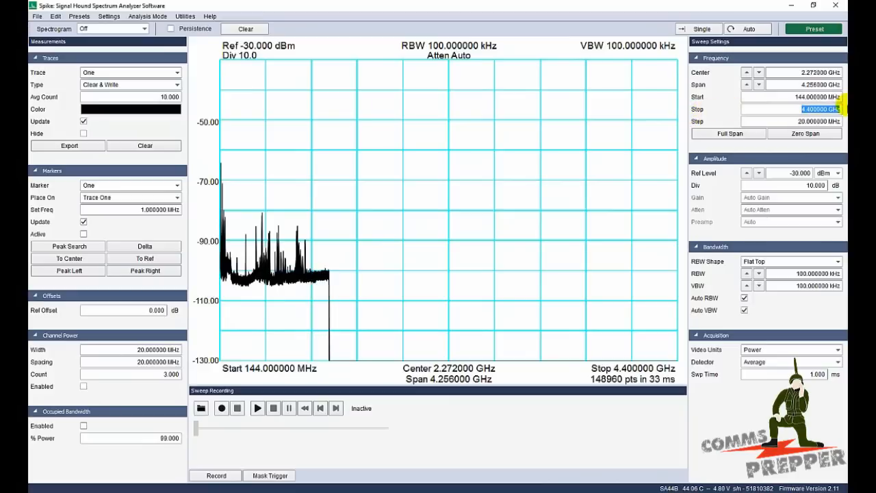
type("148m")
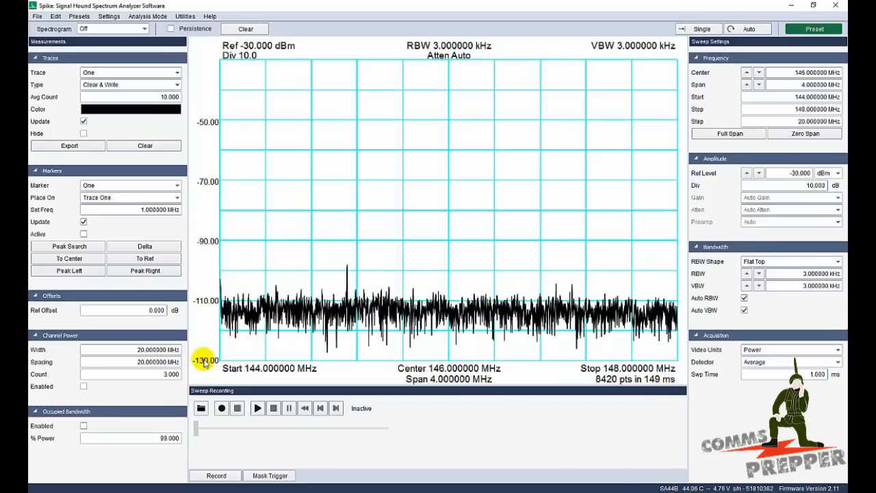
mouse_move(311, 251)
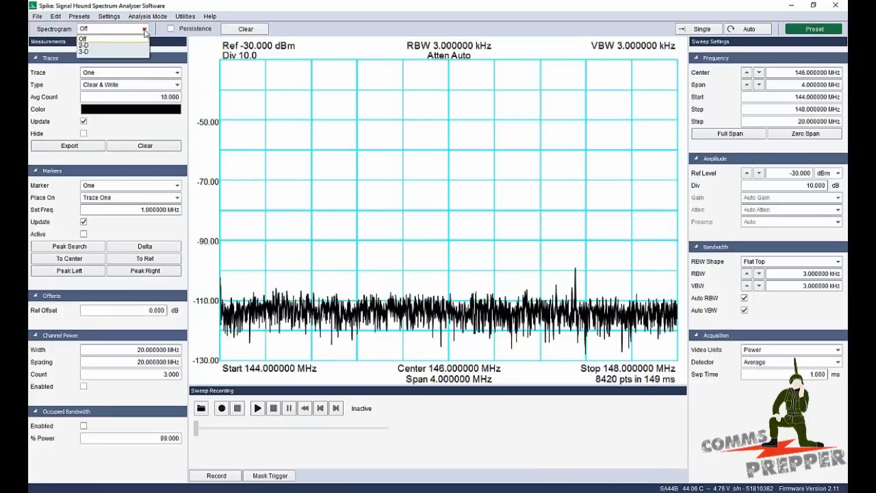
- Set the Spectrogram dropdown to 3-D to add a waterfall above the 144–148 MHz trace
left_click(84, 45)
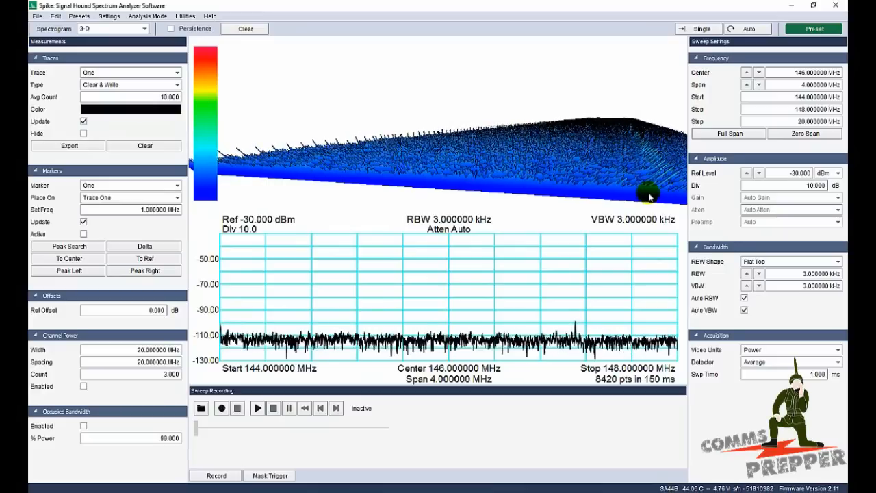
mouse_move(308, 17)
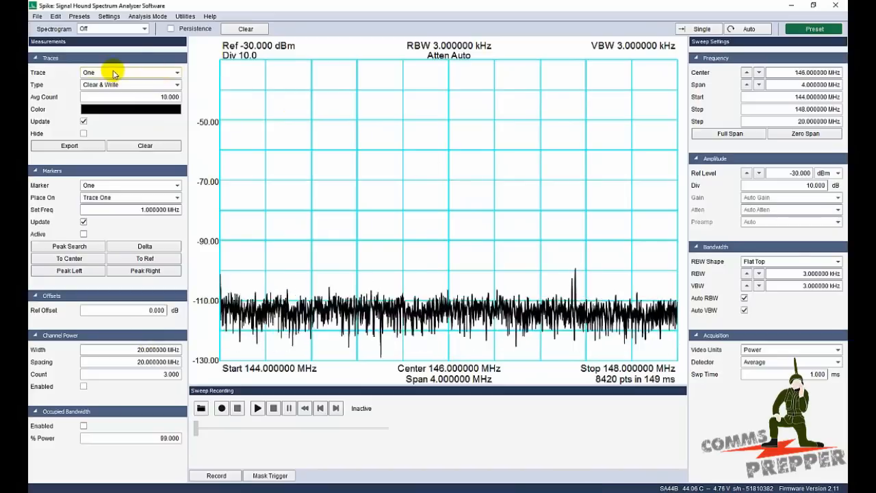
- Select Trace Two and set its type to Max Hold
left_click(130, 72)
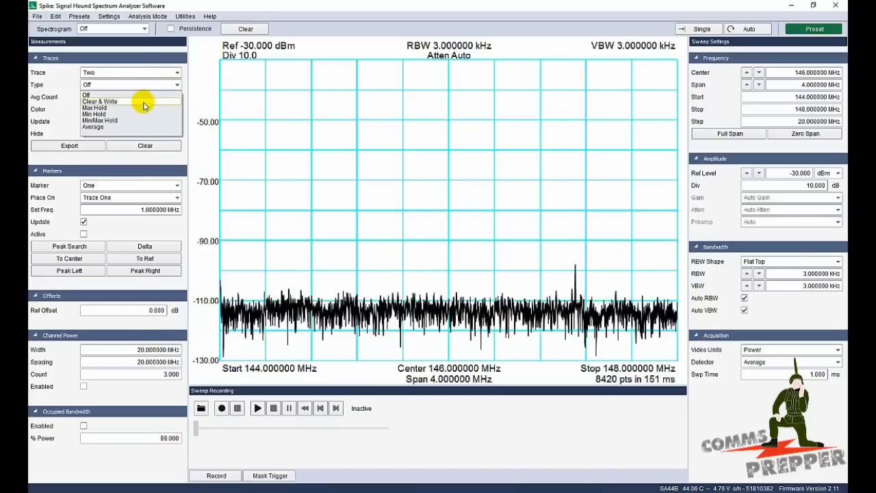
left_click(95, 107)
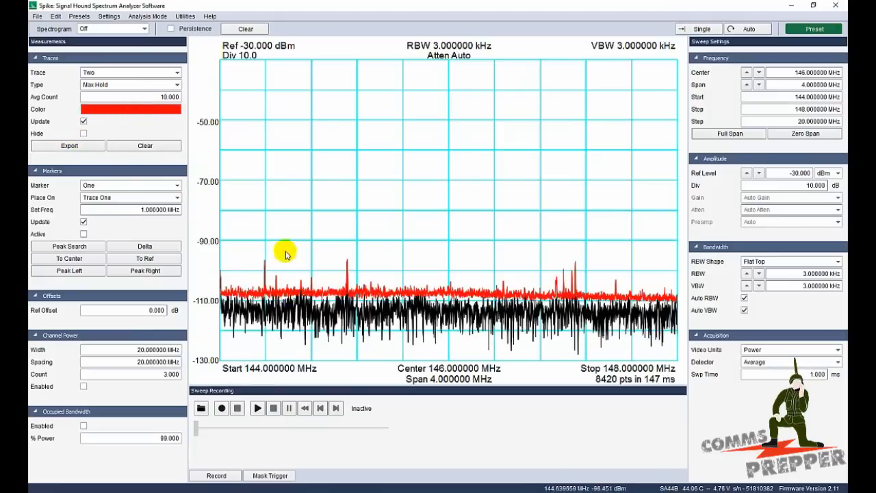
mouse_move(534, 273)
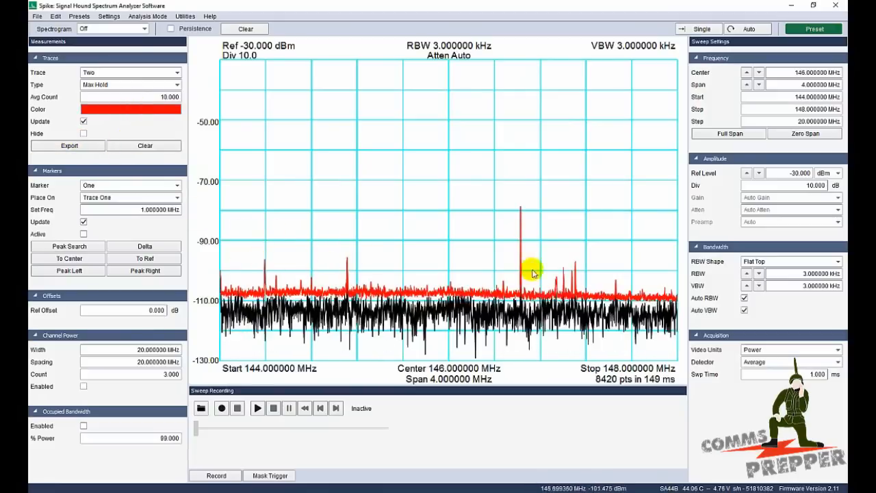
mouse_move(493, 263)
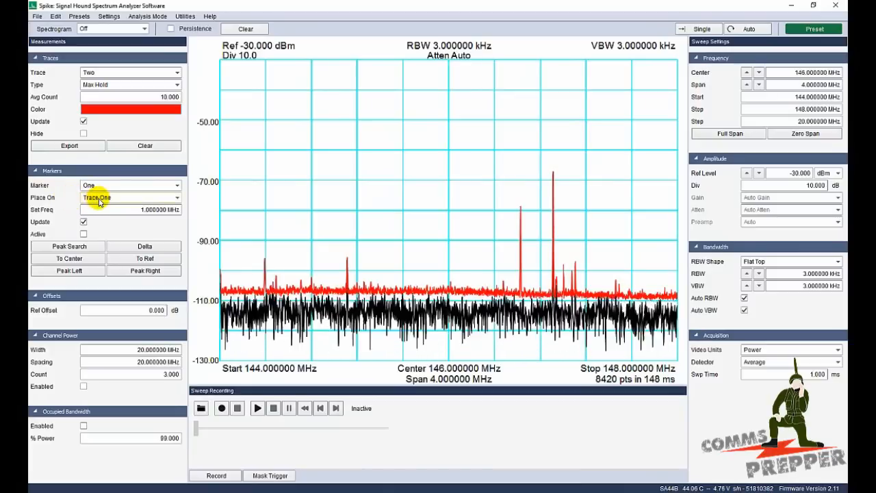
- Activate marker One on Trace Two, reading 146.910434 MHz at -66.878 dBm
left_click(130, 197)
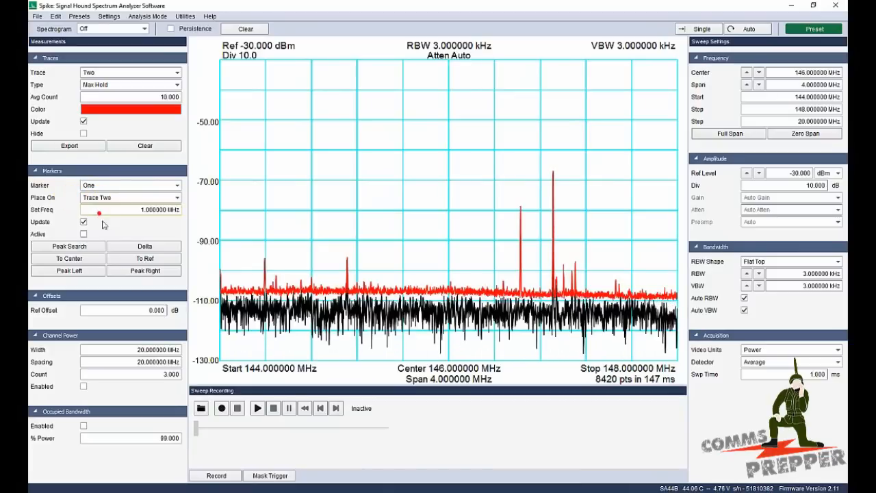
left_click(69, 246)
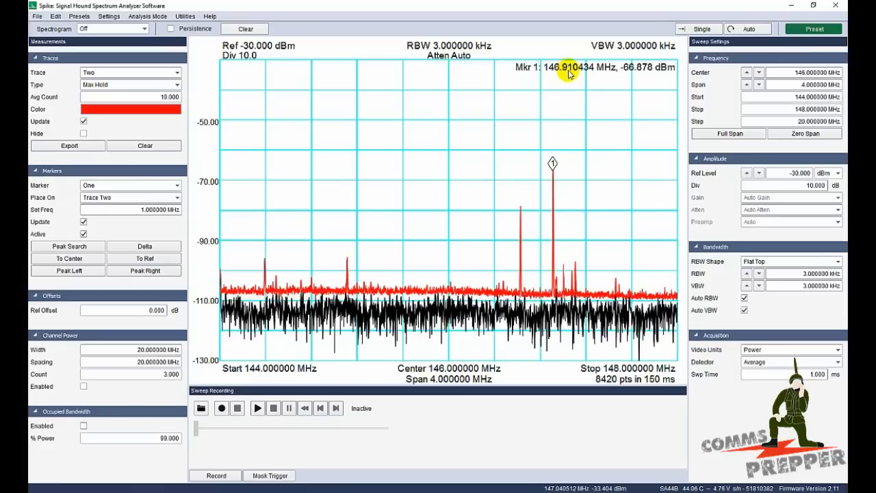
mouse_move(580, 76)
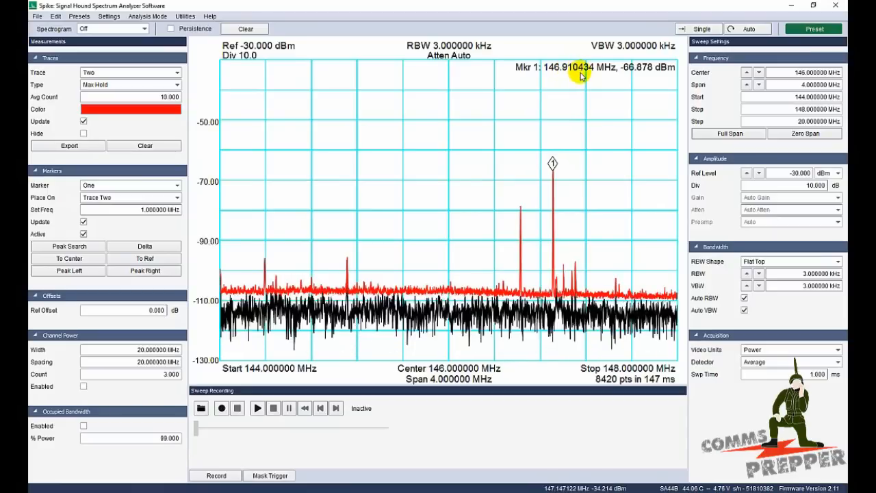
mouse_move(615, 219)
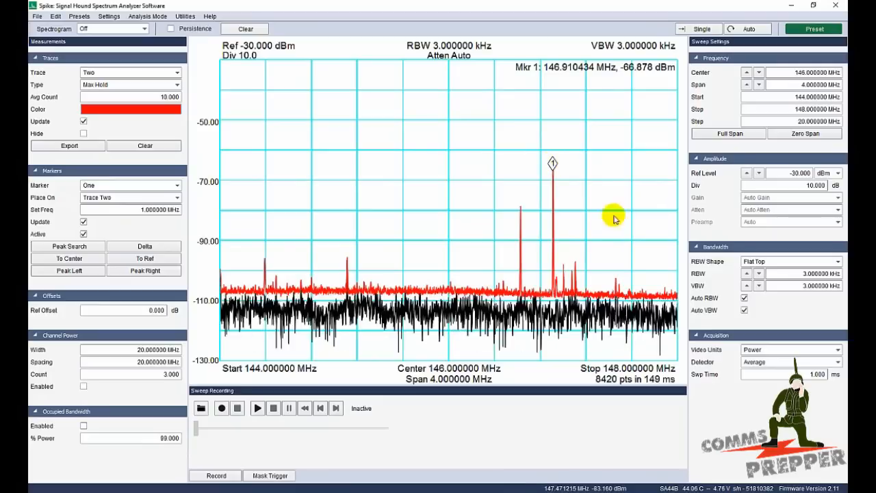
mouse_move(556, 162)
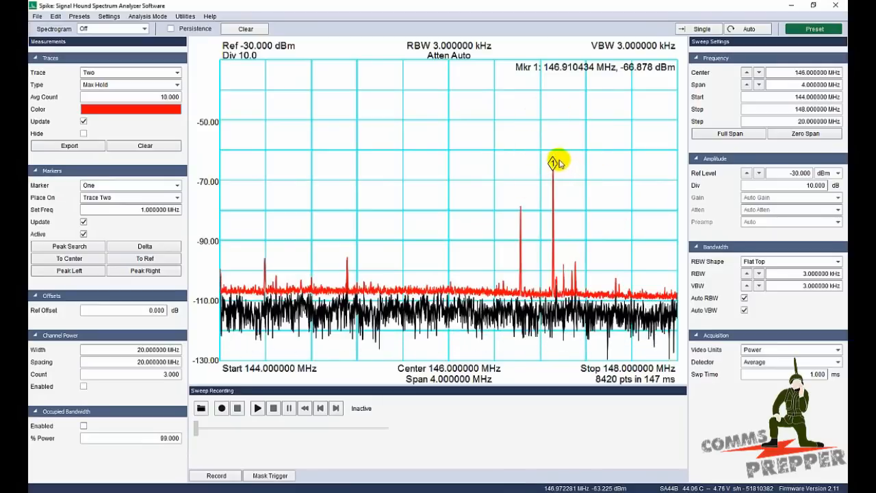
mouse_move(546, 167)
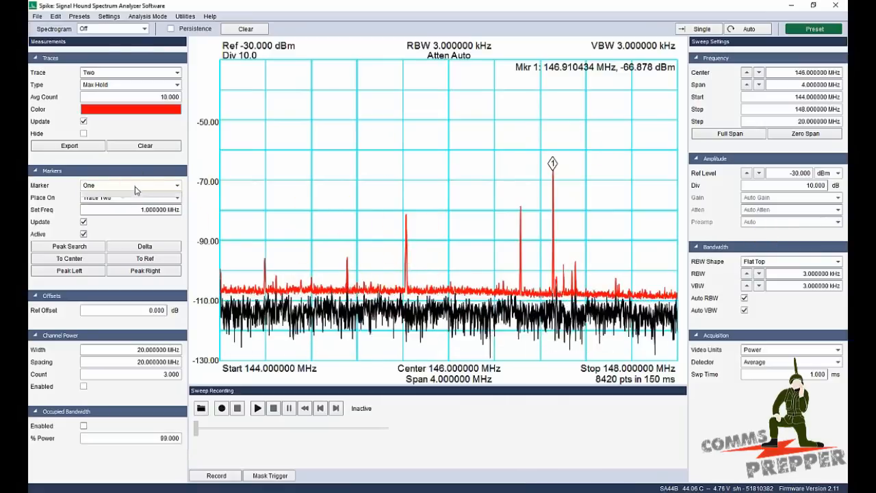
- Add marker Two on Trace Two, reading 146.625874 MHz at -78.627 dBm
left_click(130, 185)
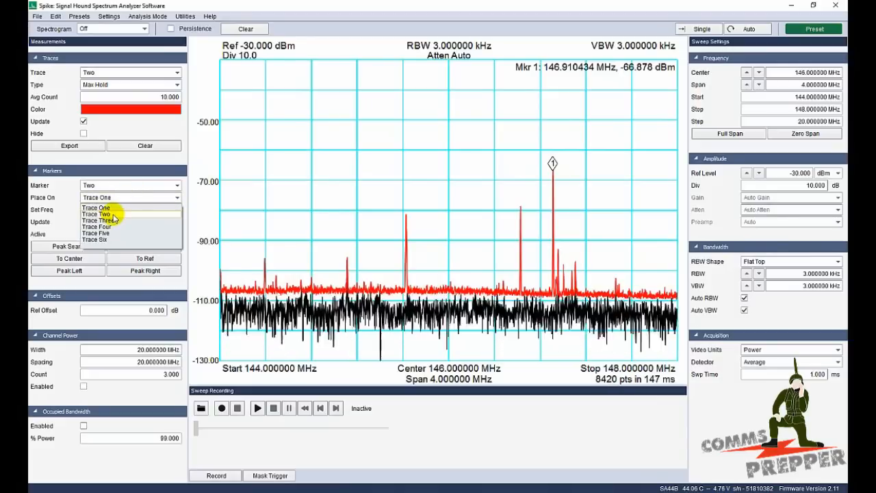
left_click(99, 213)
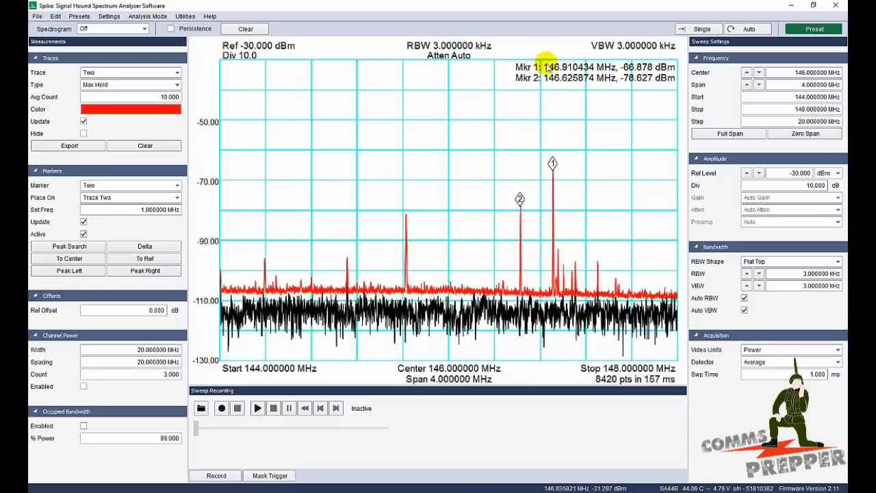
mouse_move(511, 94)
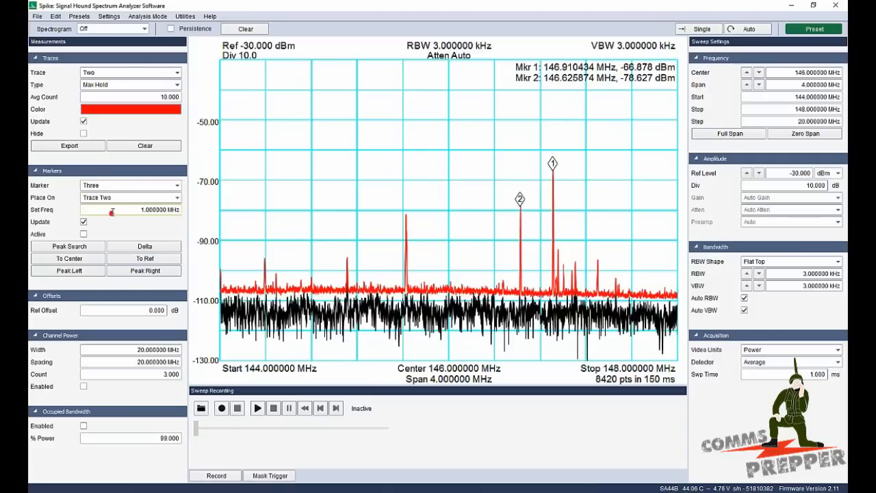
- Peak-search marker Three, then step it left three times to the 145.624924 MHz spike
left_click(67, 245)
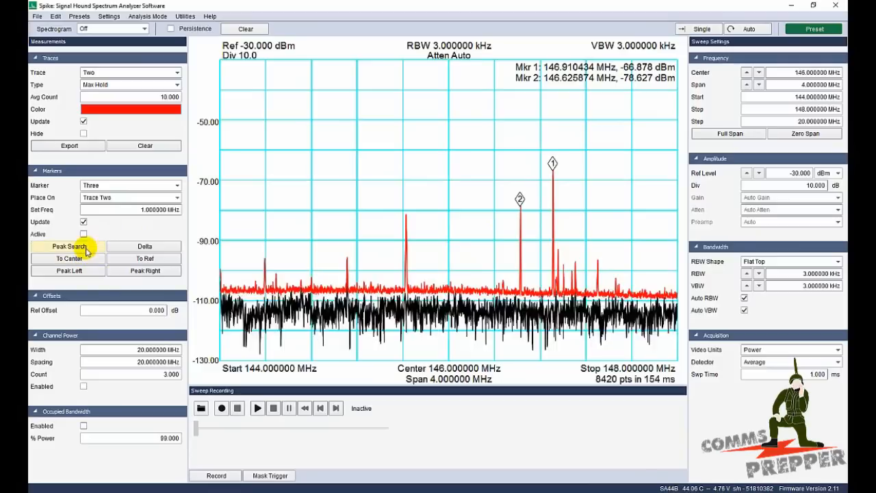
left_click(83, 233)
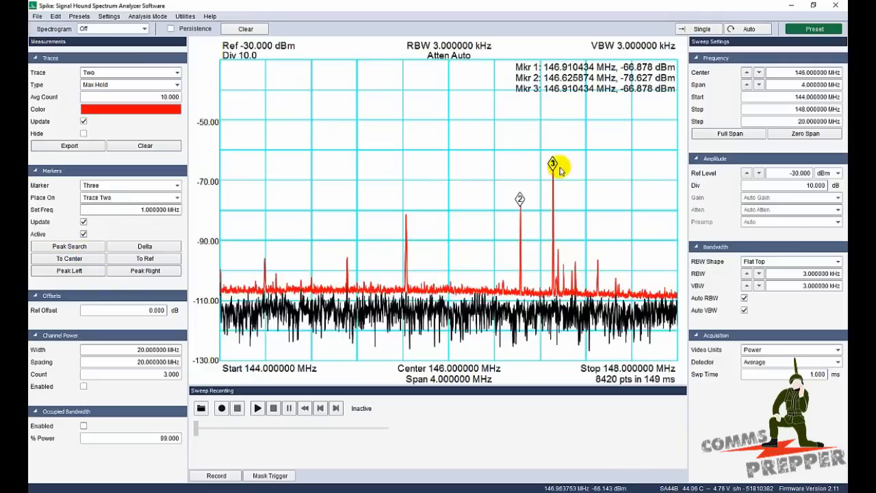
left_click(68, 271)
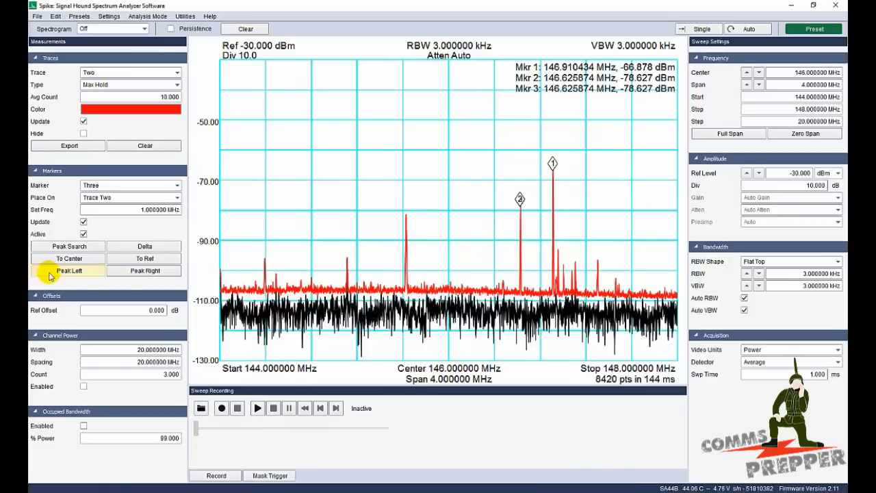
left_click(67, 271)
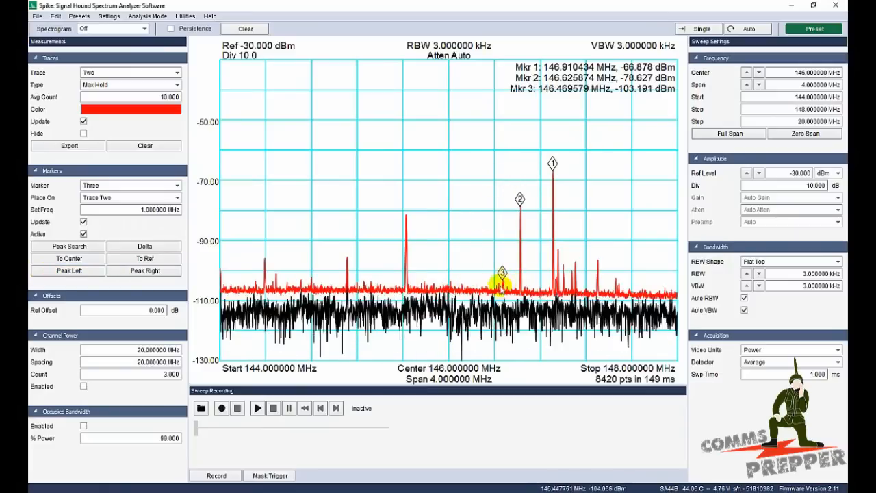
left_click(68, 270)
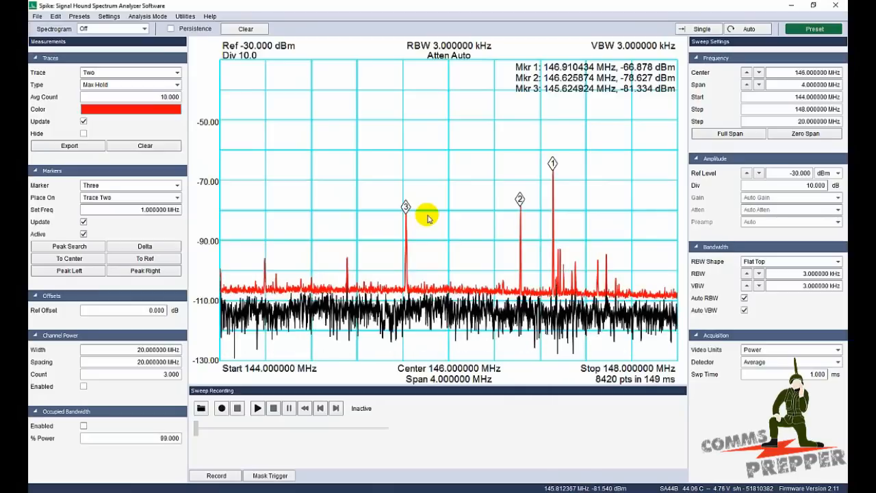
mouse_move(289, 161)
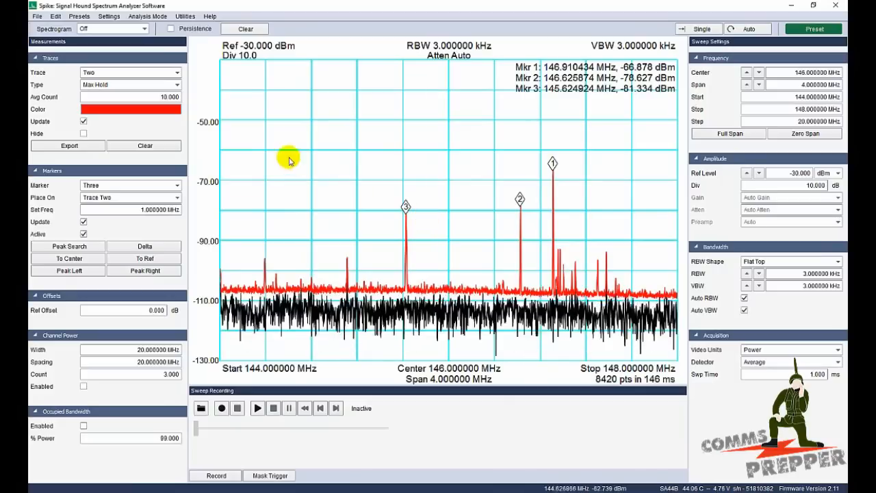
- Set Trace Two's type to Off and select marker One again
left_click(129, 72)
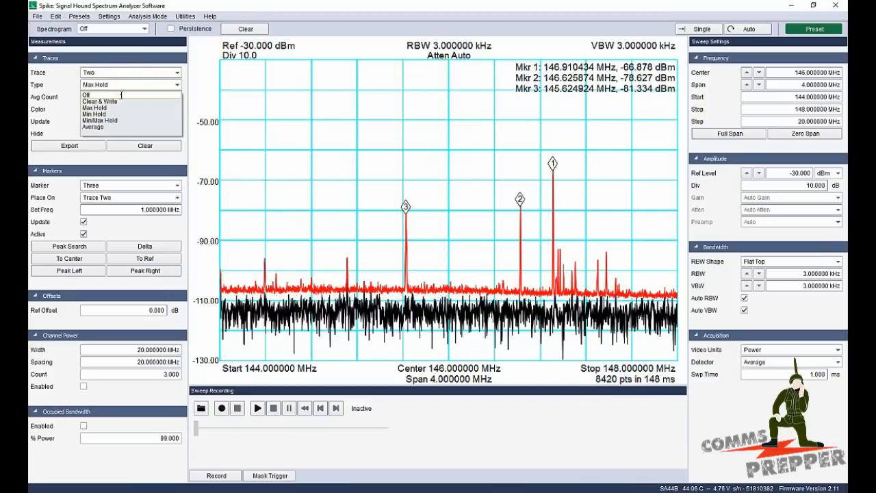
left_click(86, 94)
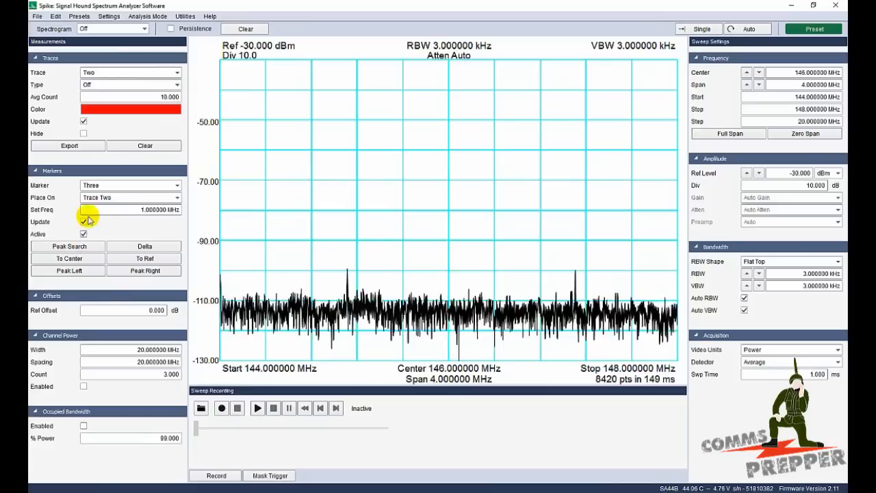
left_click(130, 185)
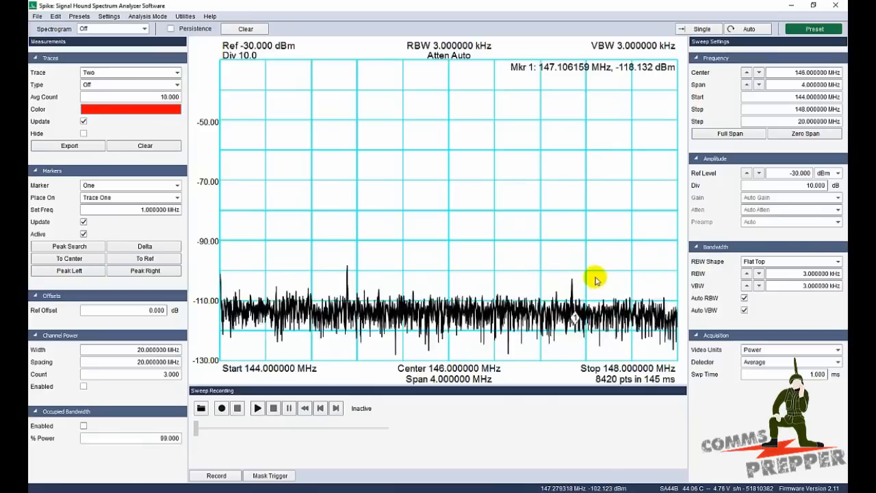
mouse_move(212, 260)
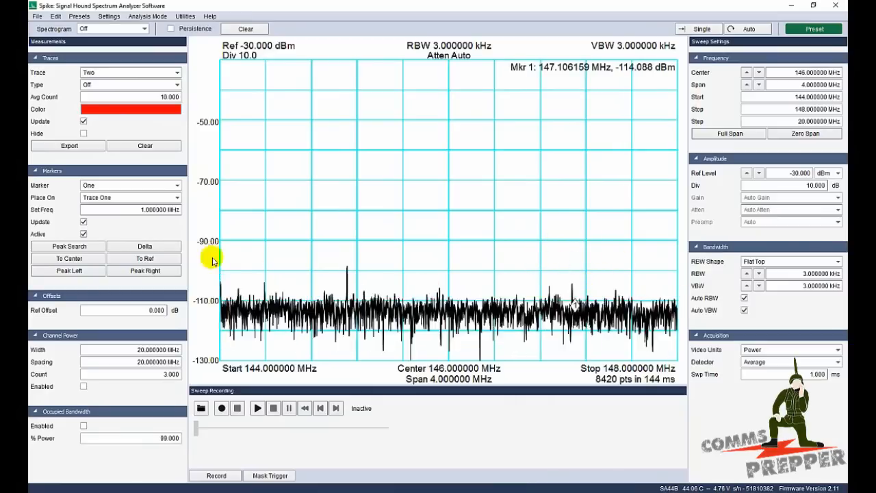
- Use Markers To Center to recentre the sweep on 147.106159 MHz
left_click(67, 258)
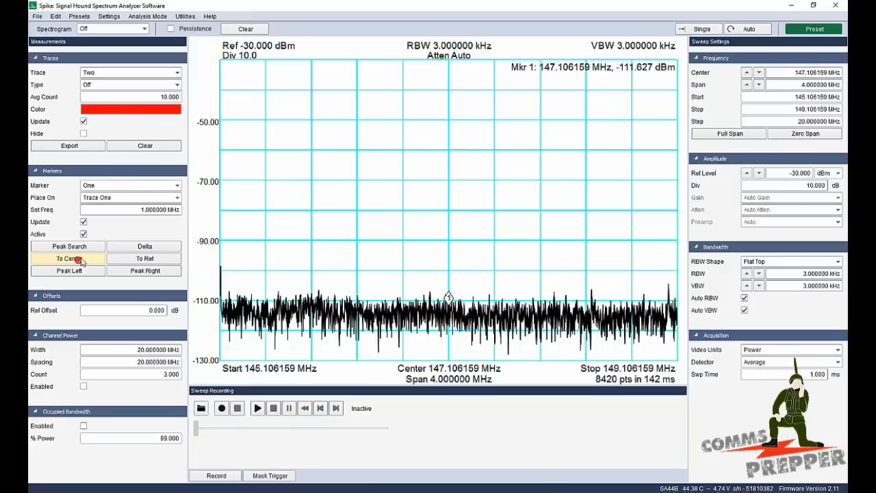
left_click(68, 258)
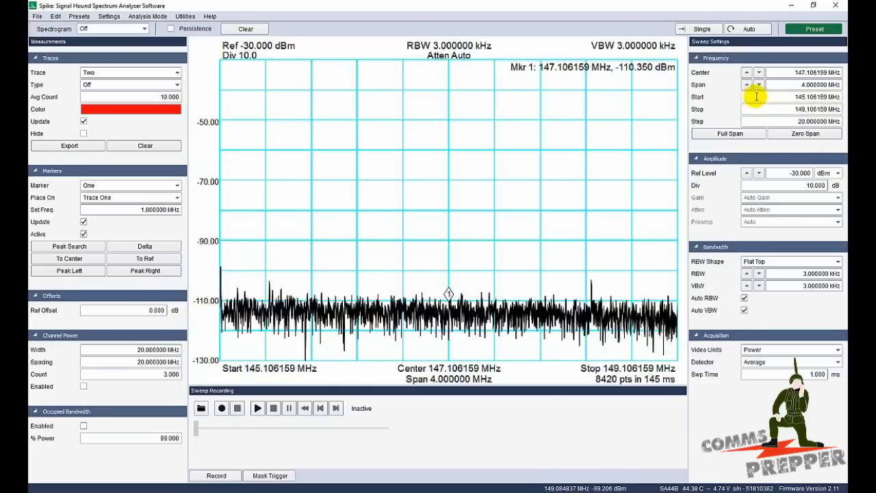
- Narrow the span to 200 kHz, set −50 dBm reference, and lower RBW to 30 Hz
left_click(758, 87)
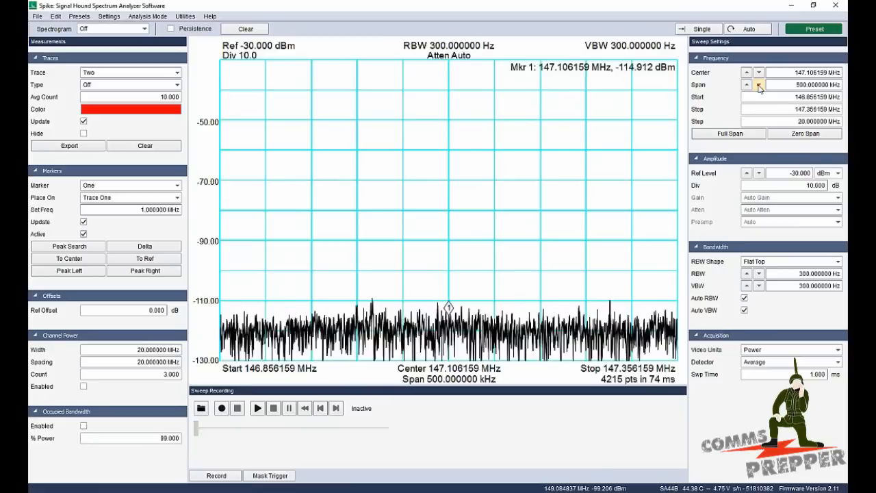
left_click(758, 87)
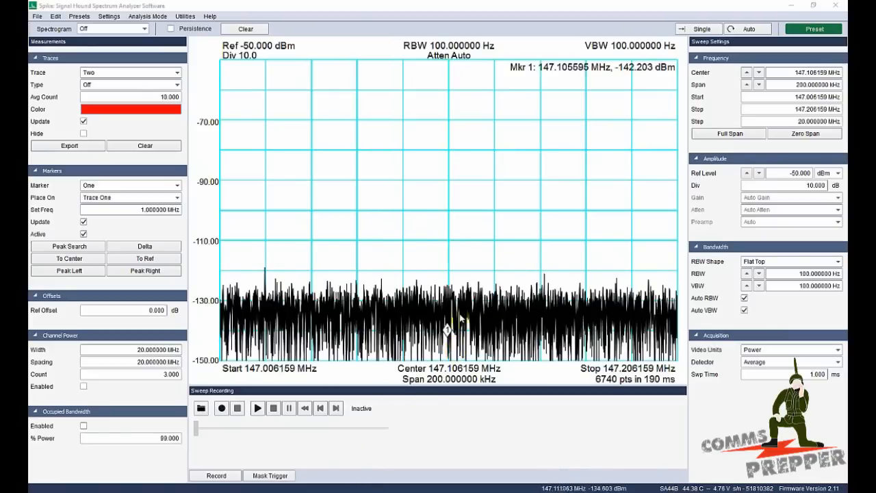
left_click(67, 246)
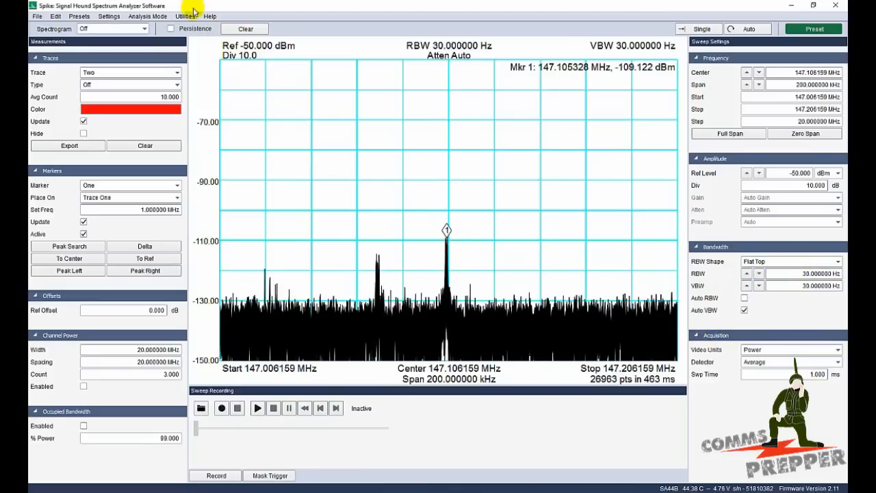
left_click(209, 16)
type("2")
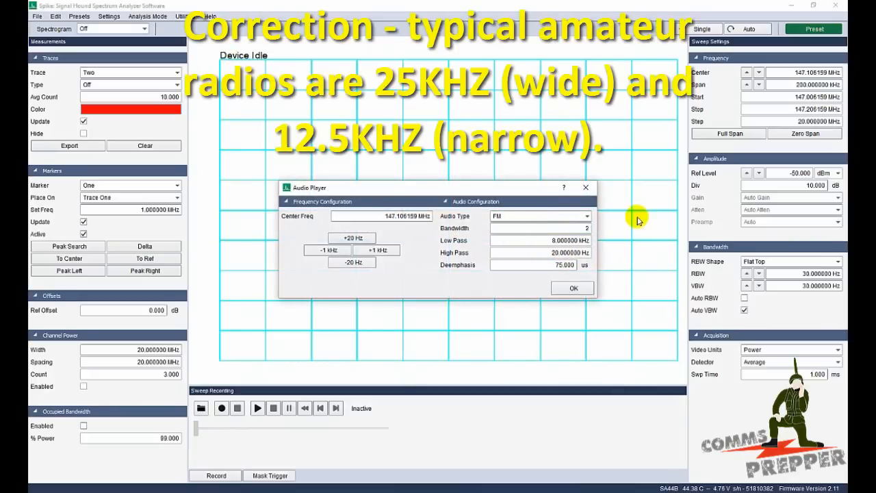
- Demodulate 147.106159 MHz as FM with 20 kHz bandwidth in the Audio Player, then close it
left_click(573, 287)
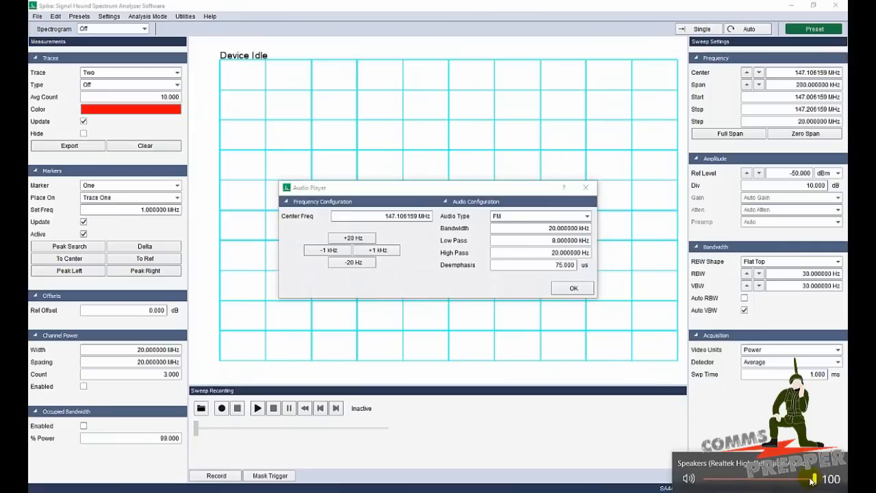
mouse_move(811, 477)
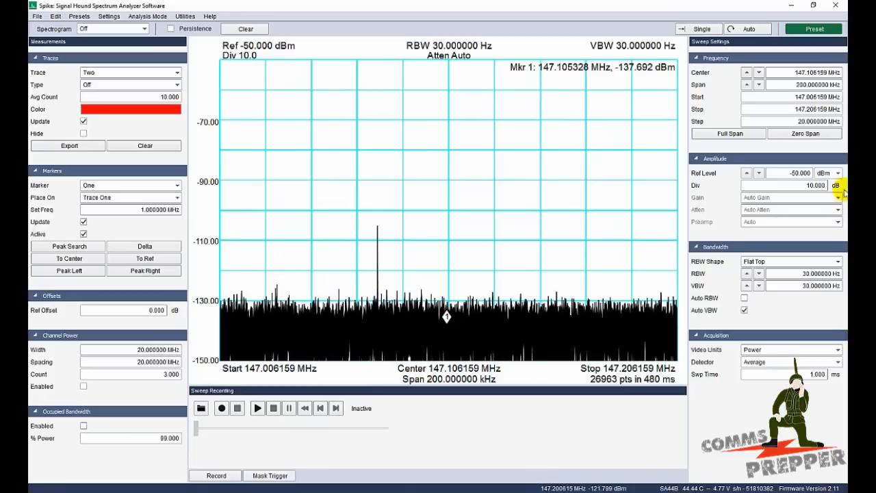
- Widen the span to 5 MHz around 147.106159 MHz
left_click(745, 82)
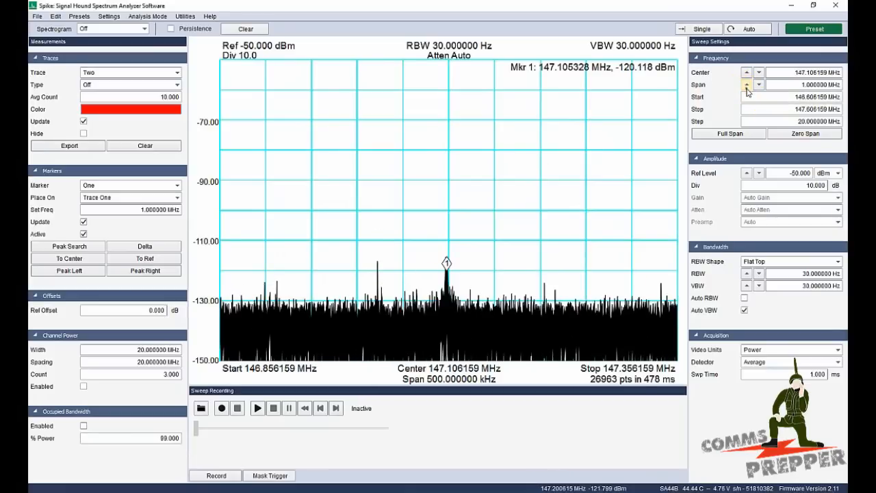
left_click(746, 82)
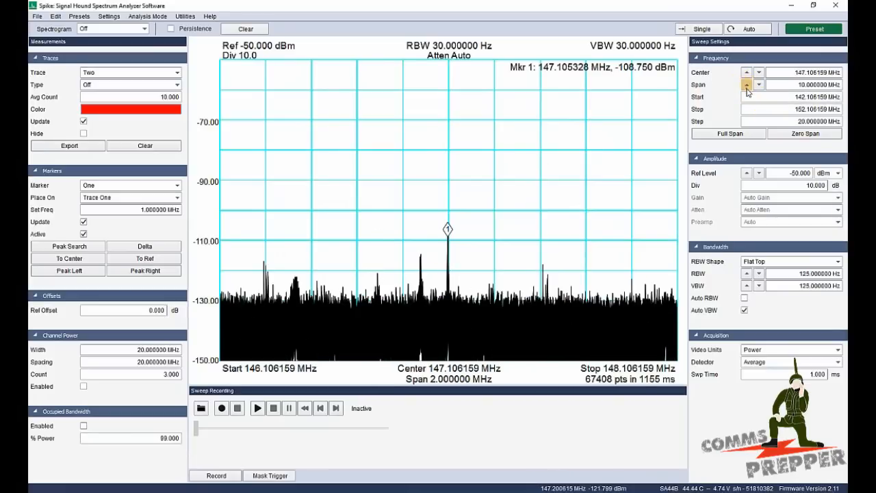
left_click(757, 87)
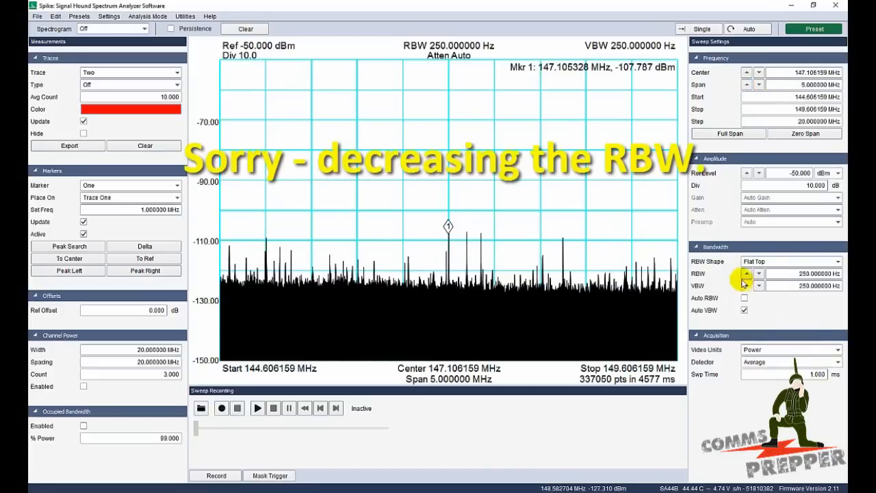
- Set the resolution bandwidth to 3 kHz, briefly overshooting to 10 kHz
left_click(744, 273)
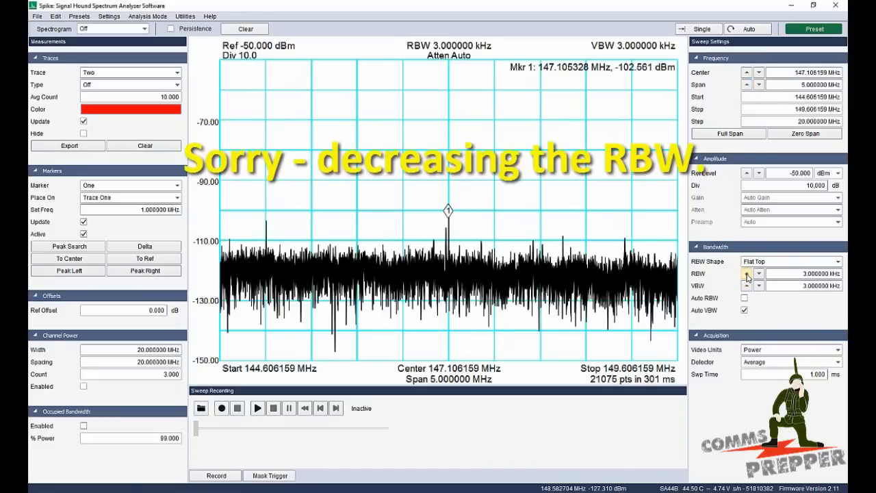
left_click(746, 271)
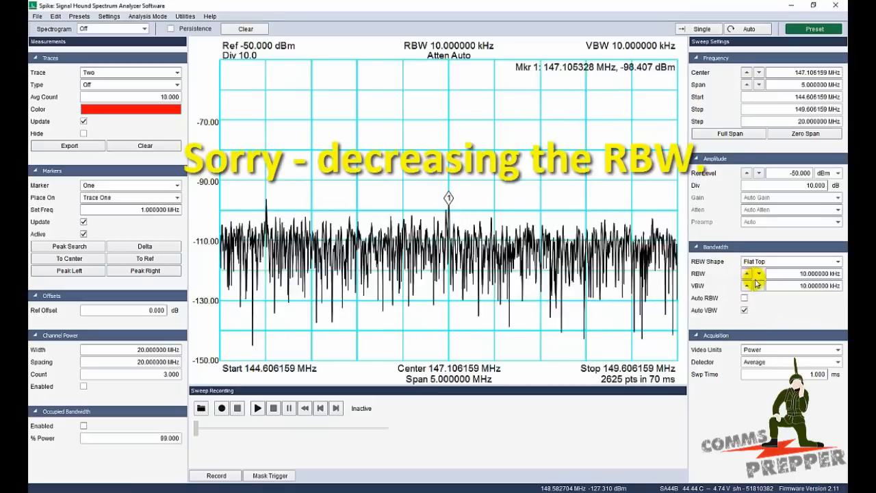
left_click(757, 276)
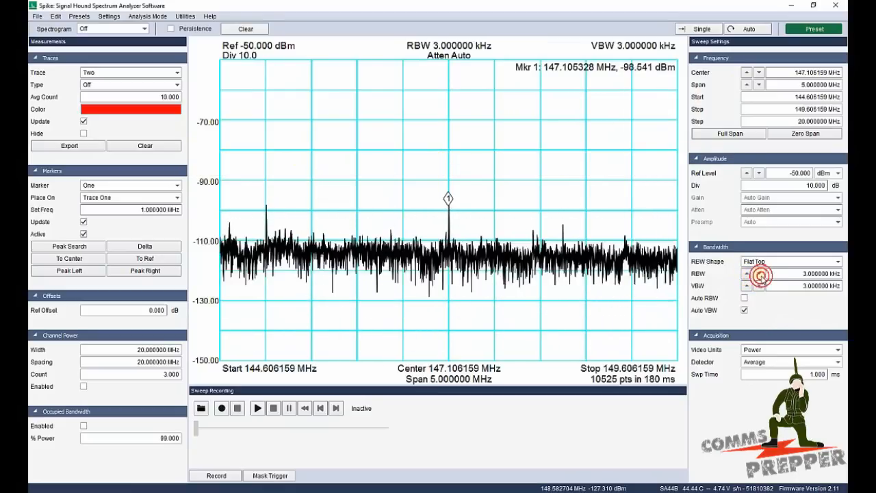